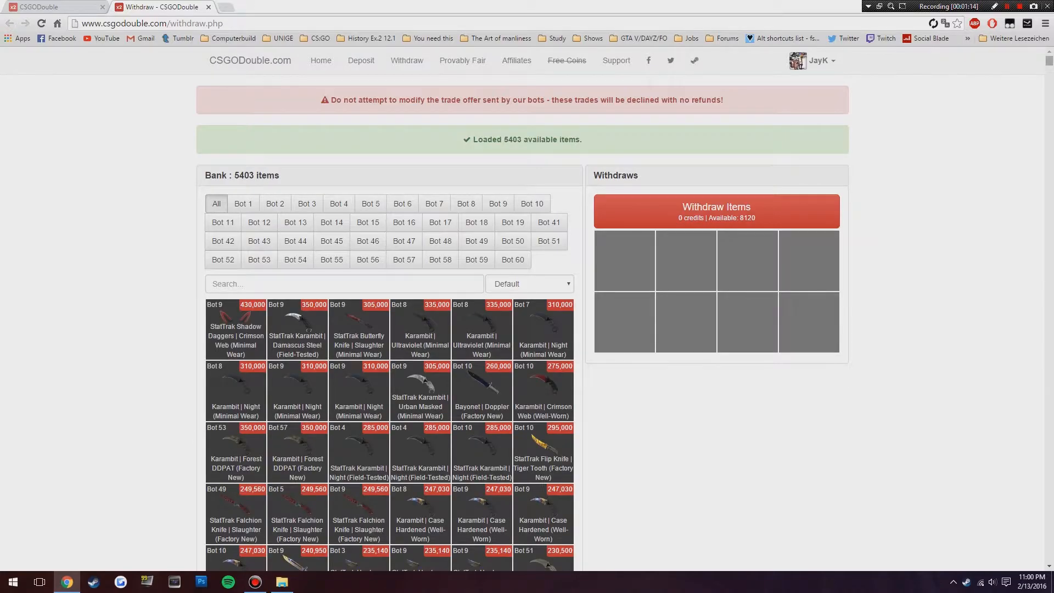
Scroll down through the CSGODouble roulette page.
{"action": "scroll", "scroll_direction": "down", "scroll_amount": 3}
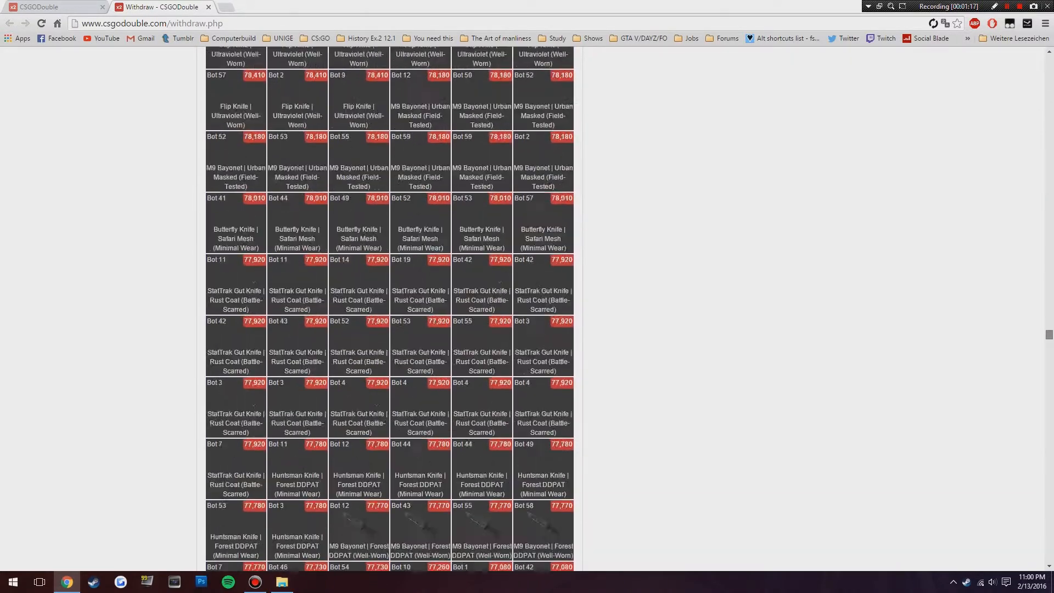
{"action": "scroll", "scroll_direction": "down", "scroll_amount": 3}
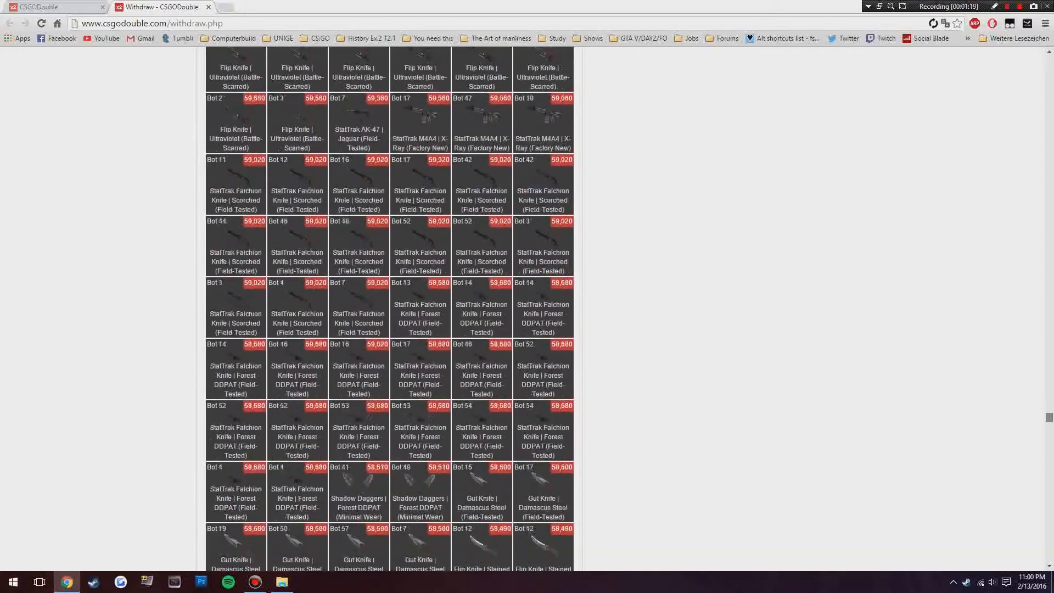
{"action": "scroll", "scroll_direction": "down", "scroll_amount": 3}
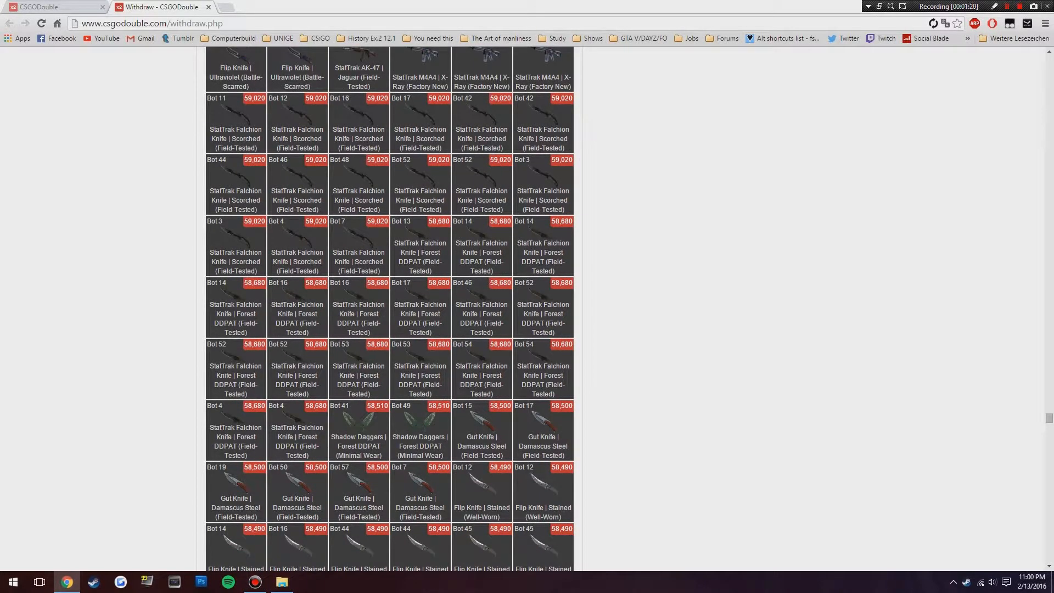
{"action": "scroll", "scroll_direction": "down", "scroll_amount": 3}
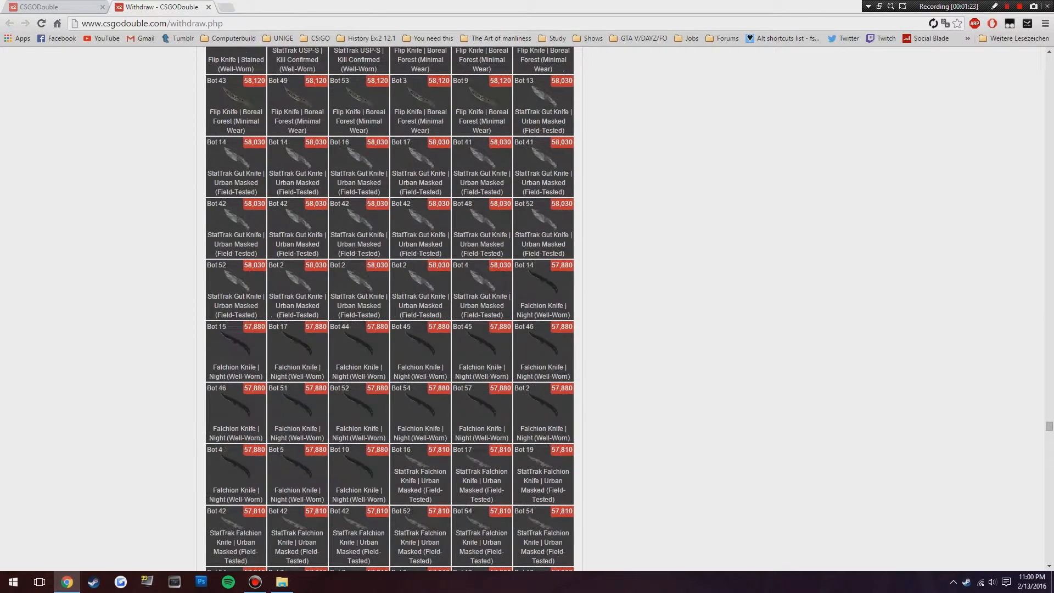
{"action": "scroll", "scroll_direction": "down", "scroll_amount": 3}
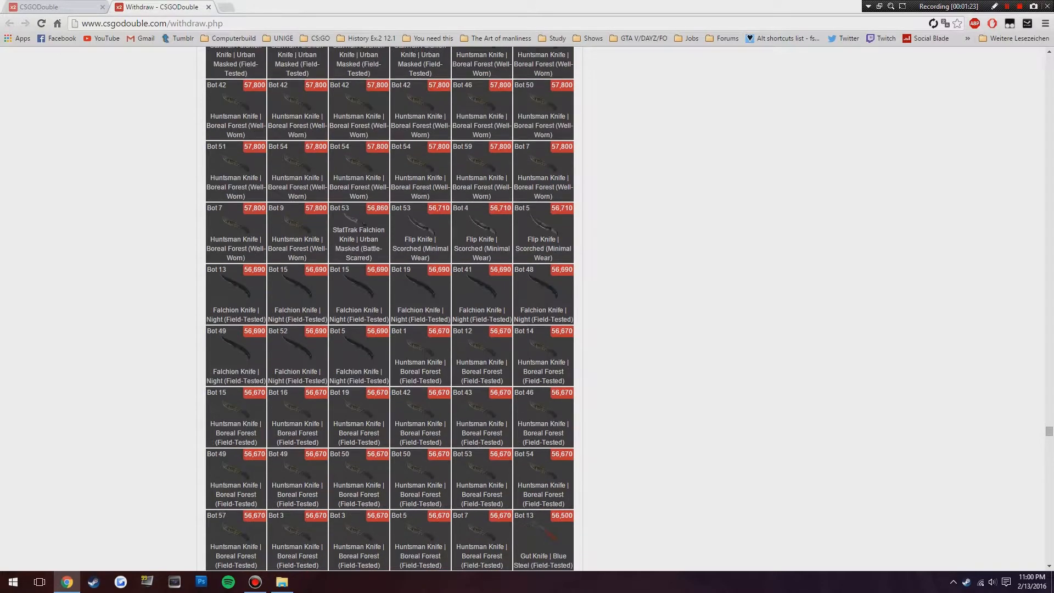
{"action": "scroll", "scroll_direction": "down", "scroll_amount": 3}
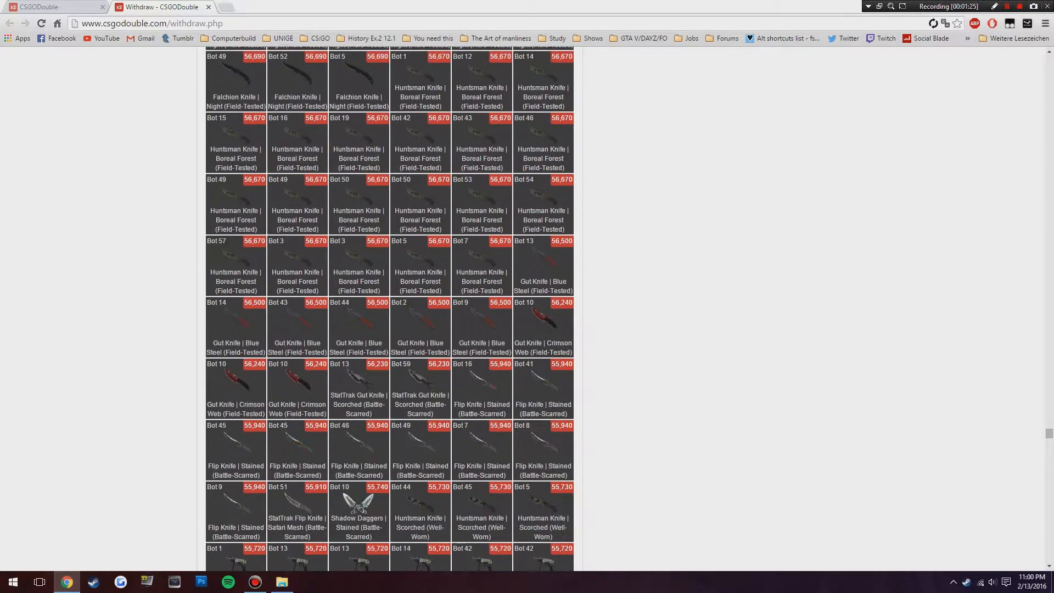
{"action": "scroll", "scroll_direction": "down", "scroll_amount": 3}
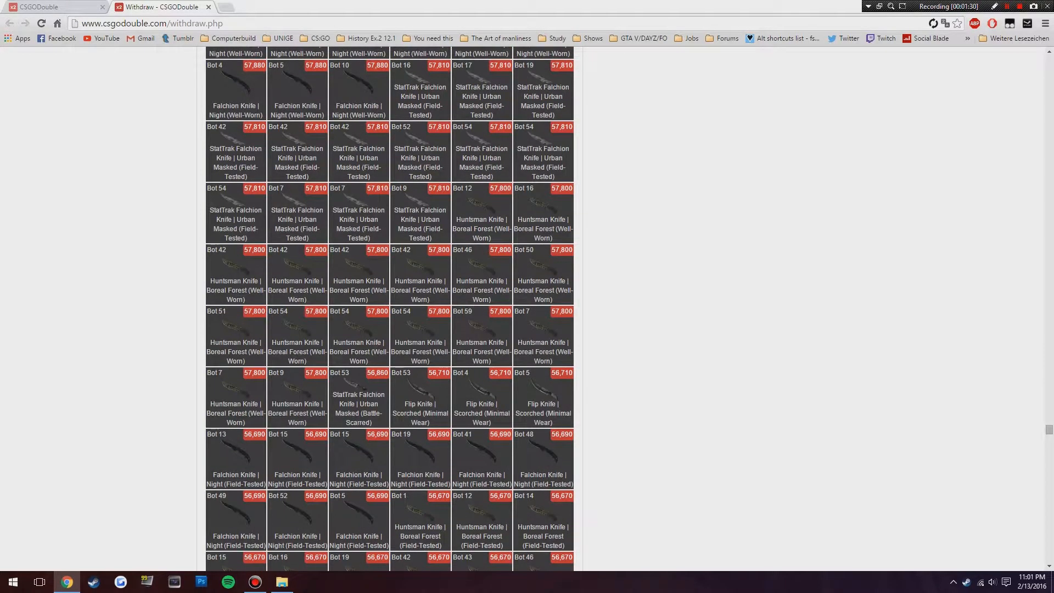
{"action": "scroll", "scroll_direction": "down", "scroll_amount": 3}
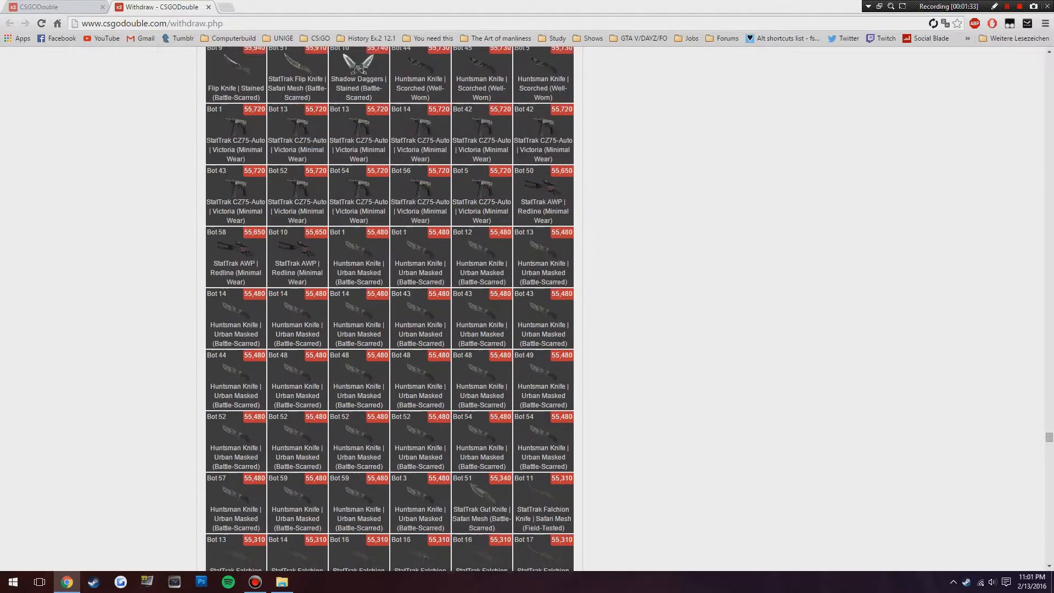
{"action": "scroll", "scroll_direction": "down", "scroll_amount": 3}
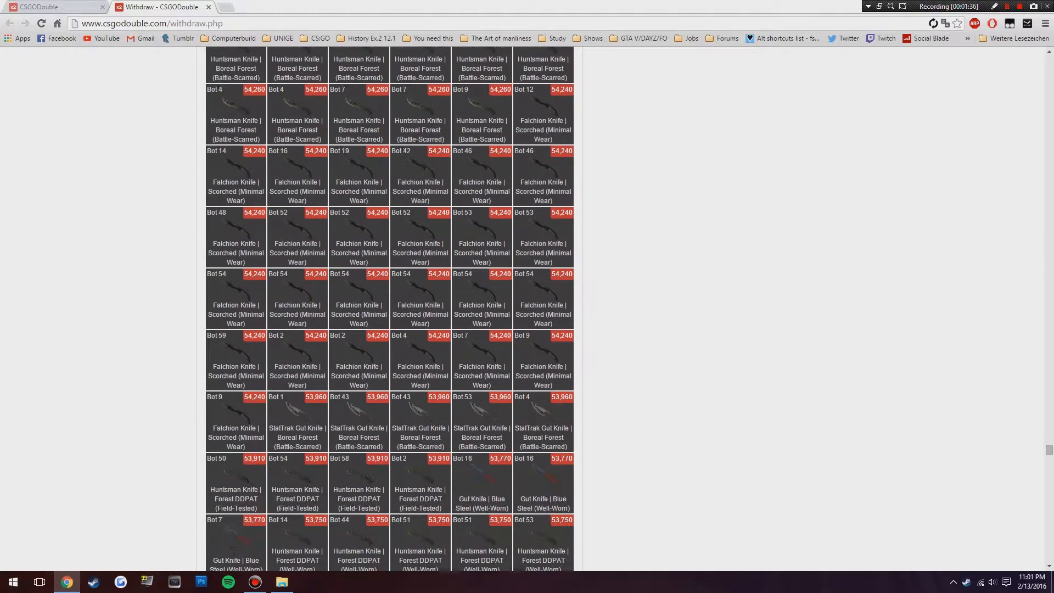
{"action": "scroll", "scroll_direction": "down", "scroll_amount": 3}
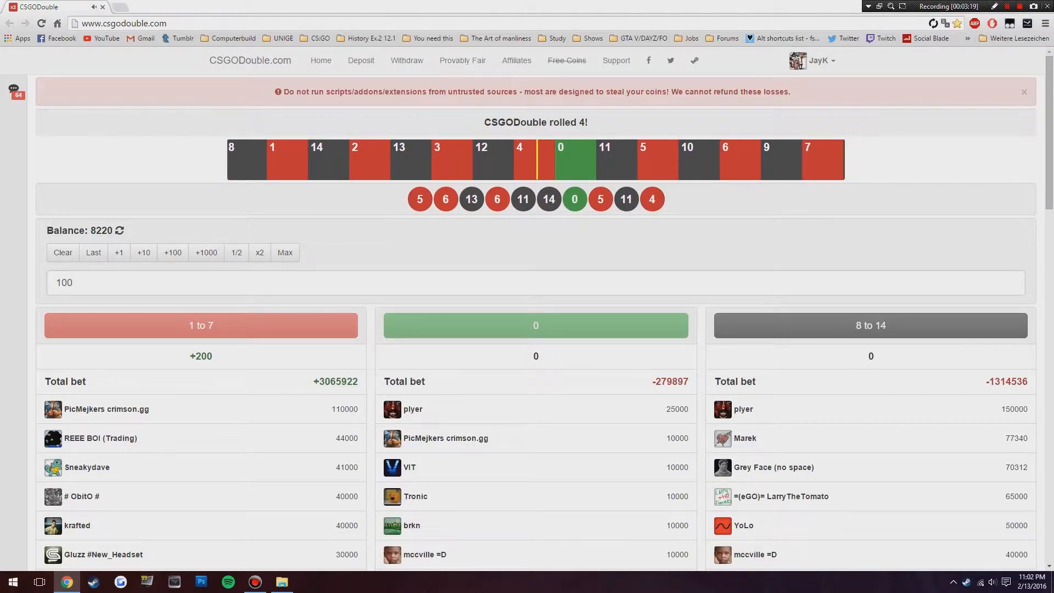
Enter a 200 stake, bet it on red (1 to 7), then double the amount.
{"action": "type", "text": "200"}
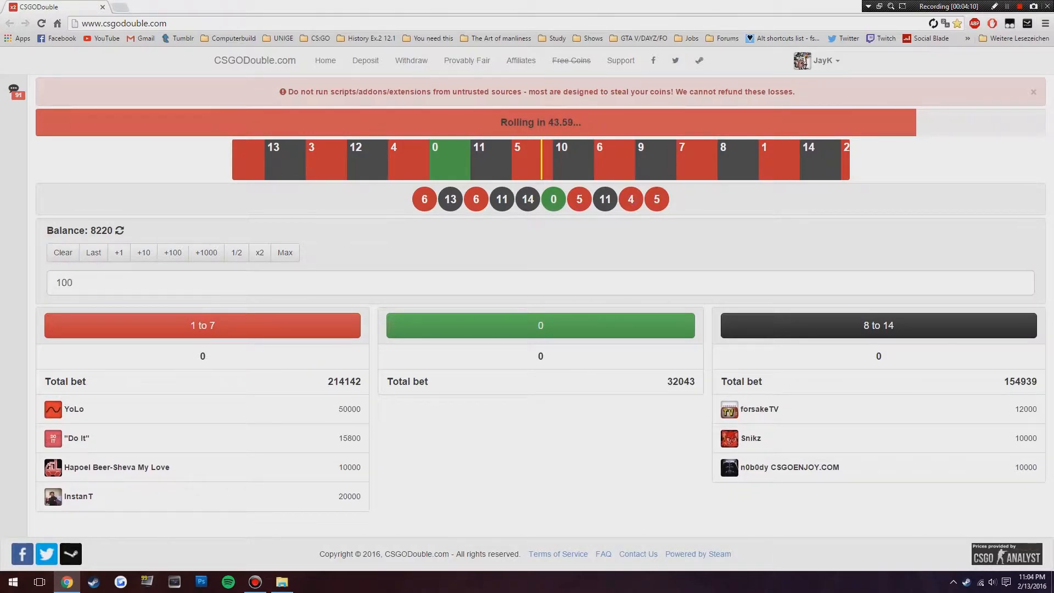
{"action": "left_click", "coordinate": [201, 325]}
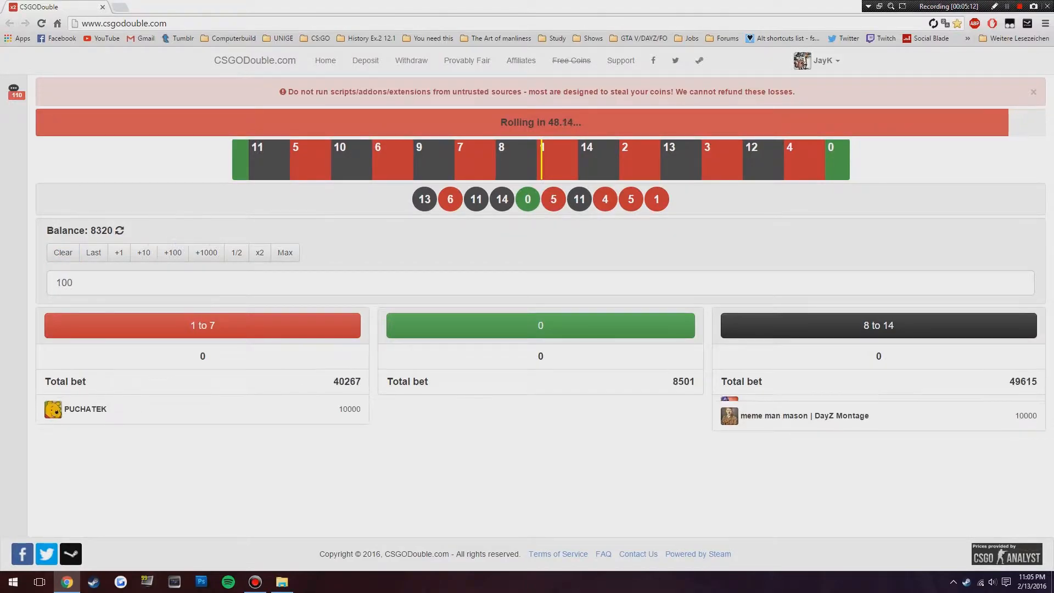
{"action": "left_click", "coordinate": [259, 251]}
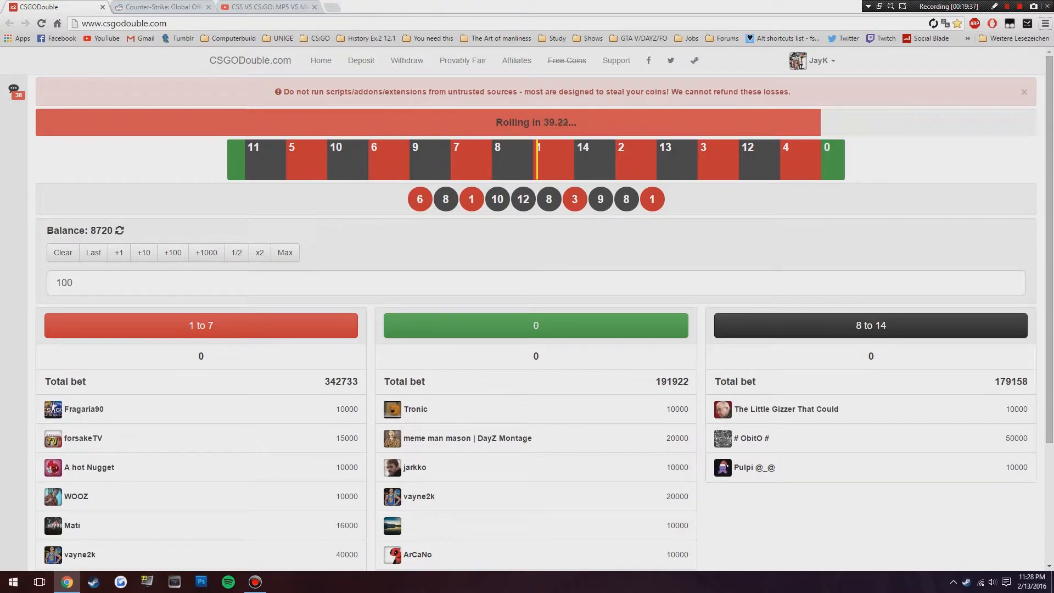
Clear the stake, raise it to 1000, and bet it on black (8 to 14).
{"action": "left_click", "coordinate": [62, 252]}
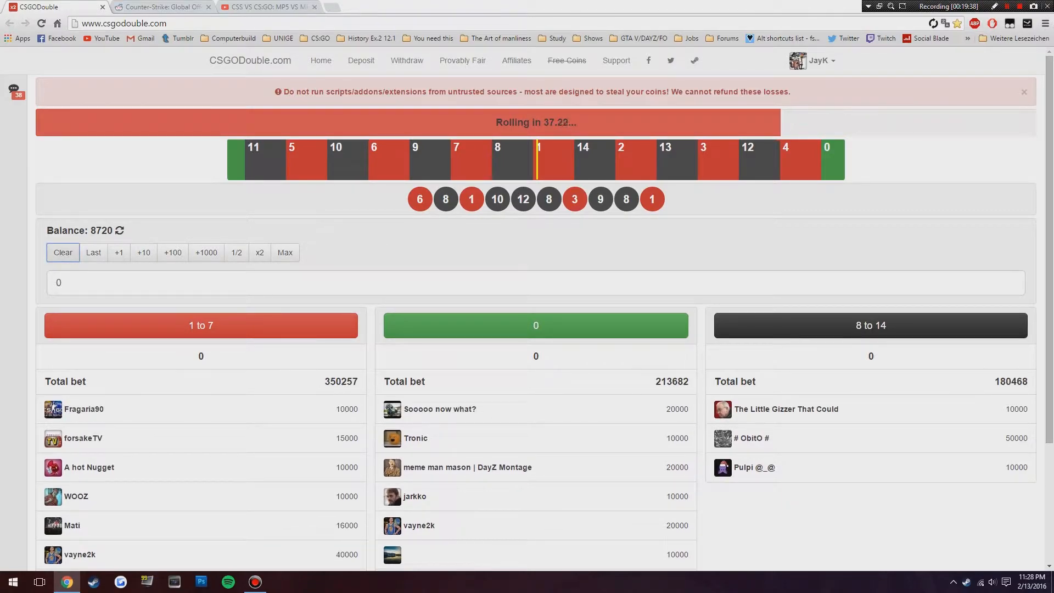
{"action": "left_click", "coordinate": [206, 251]}
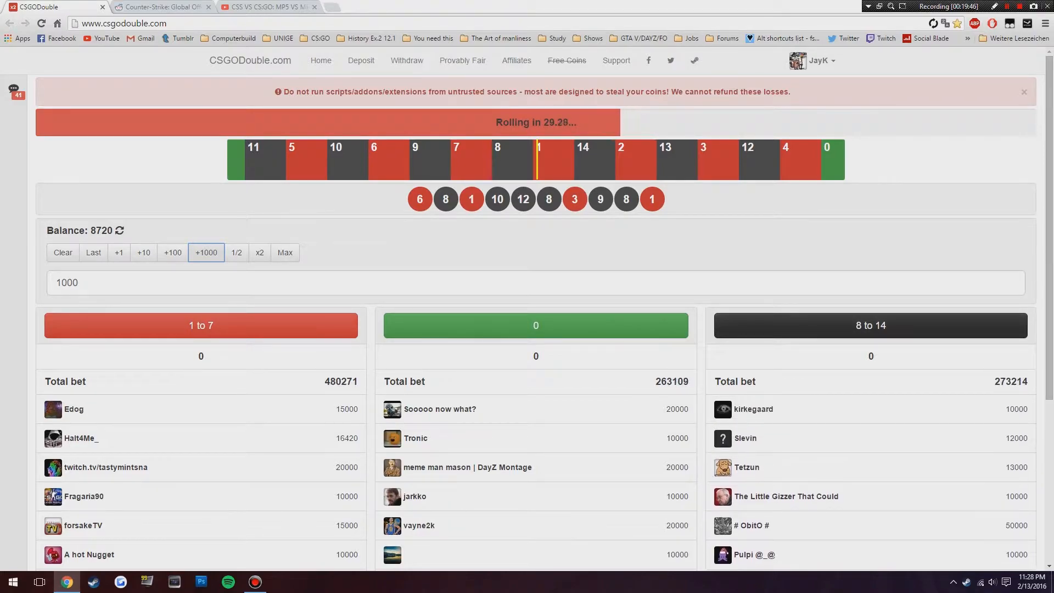
{"action": "left_click", "coordinate": [869, 326]}
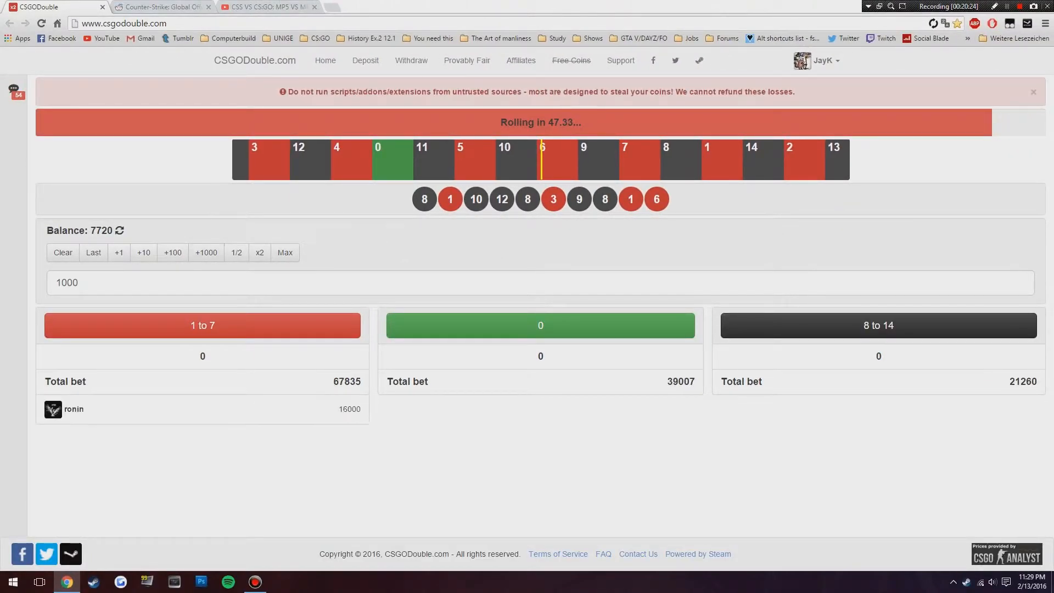
Double the stake to 2000 and bet it on black (8 to 14).
{"action": "left_click", "coordinate": [259, 252]}
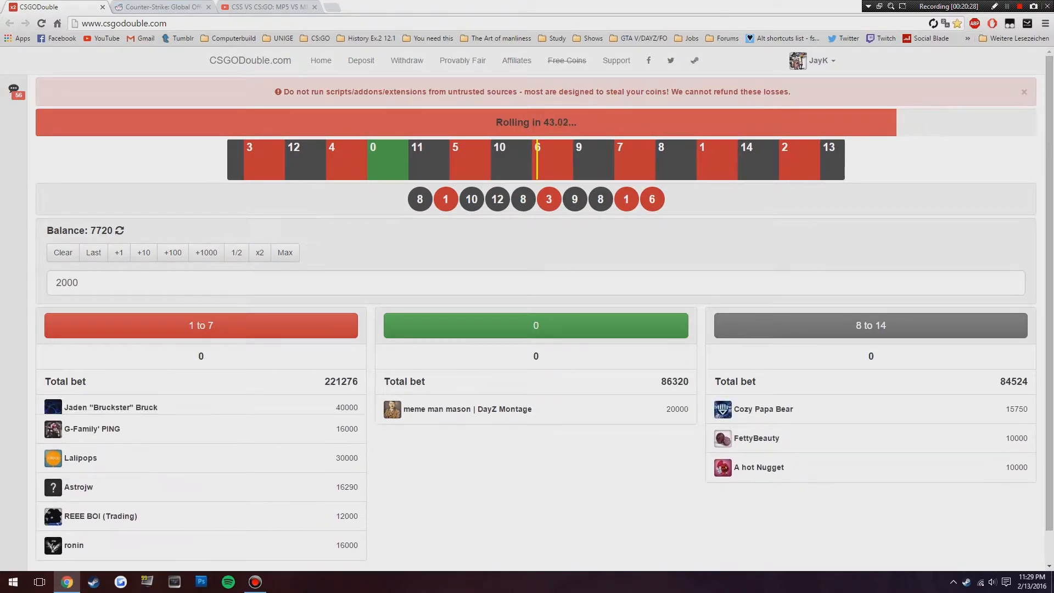
{"action": "left_click", "coordinate": [868, 324]}
{"action": "type", "text": "4000"}
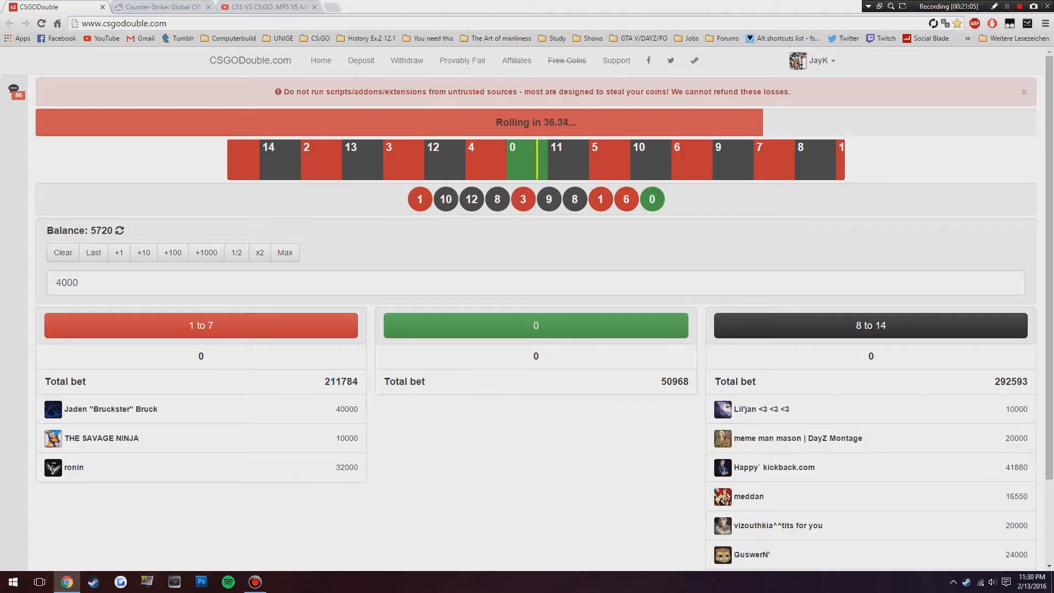
Place the 4000 bet for this round, leaving the stake field empty.
{"action": "left_click", "coordinate": [536, 282]}
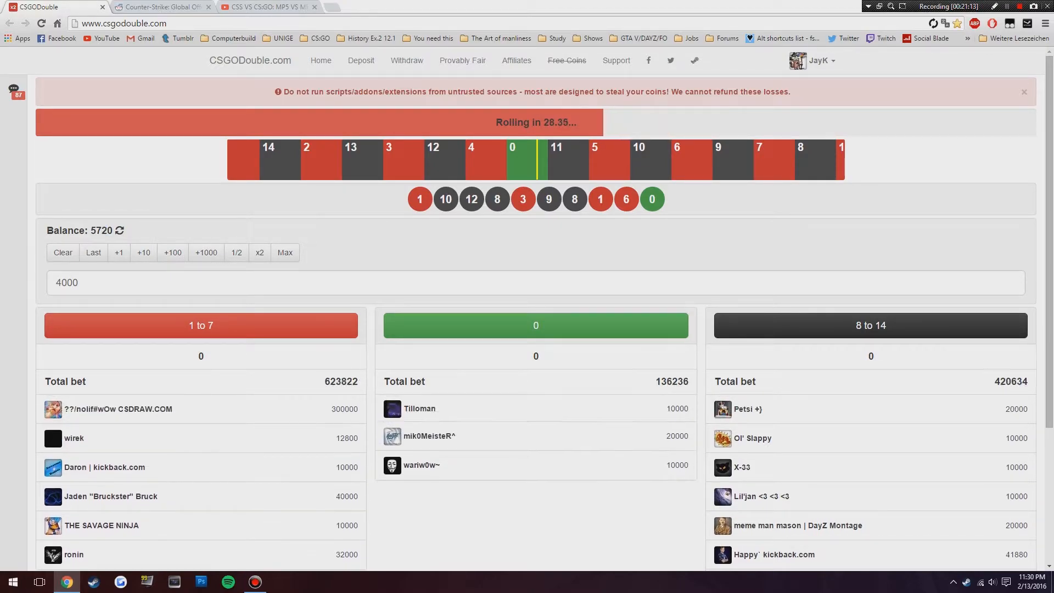
{"action": "left_click", "coordinate": [62, 252]}
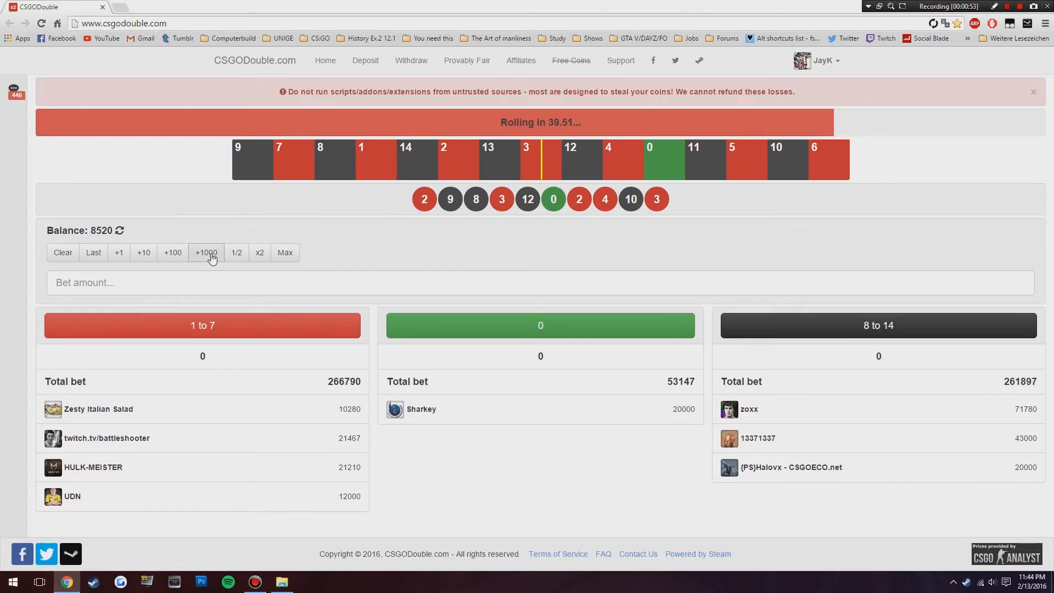
Set the stake to 1000 and bet it on red (1 to 7).
{"action": "left_click", "coordinate": [207, 252]}
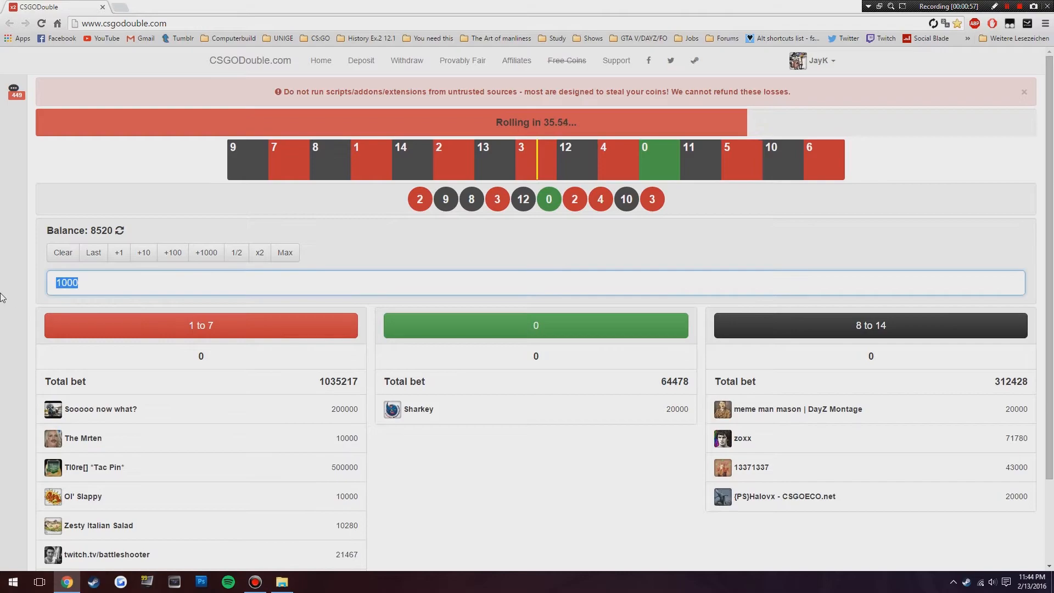
{"action": "left_click", "coordinate": [200, 326]}
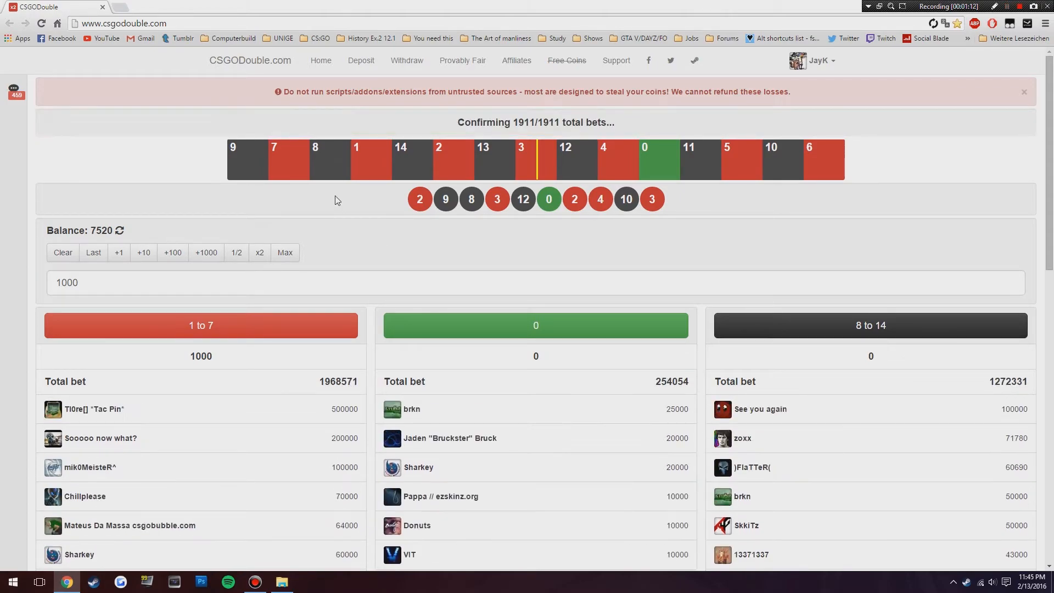
{"action": "mouse_move", "coordinate": [382, 187]}
{"action": "type", "text": "2000"}
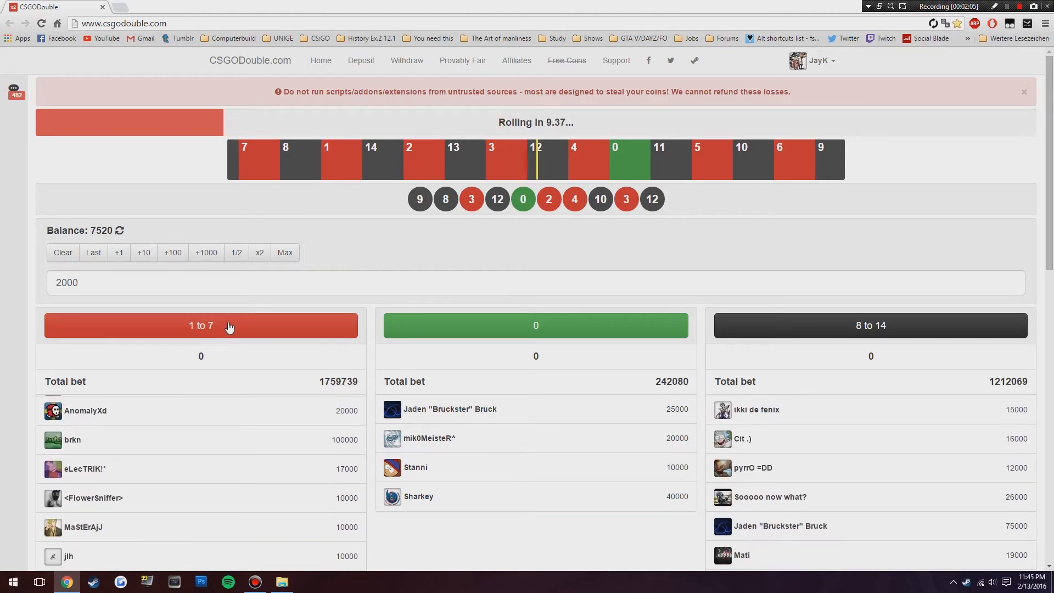
Bet the 2000 stake on red (1 to 7) and await the roll.
{"action": "left_click", "coordinate": [200, 326]}
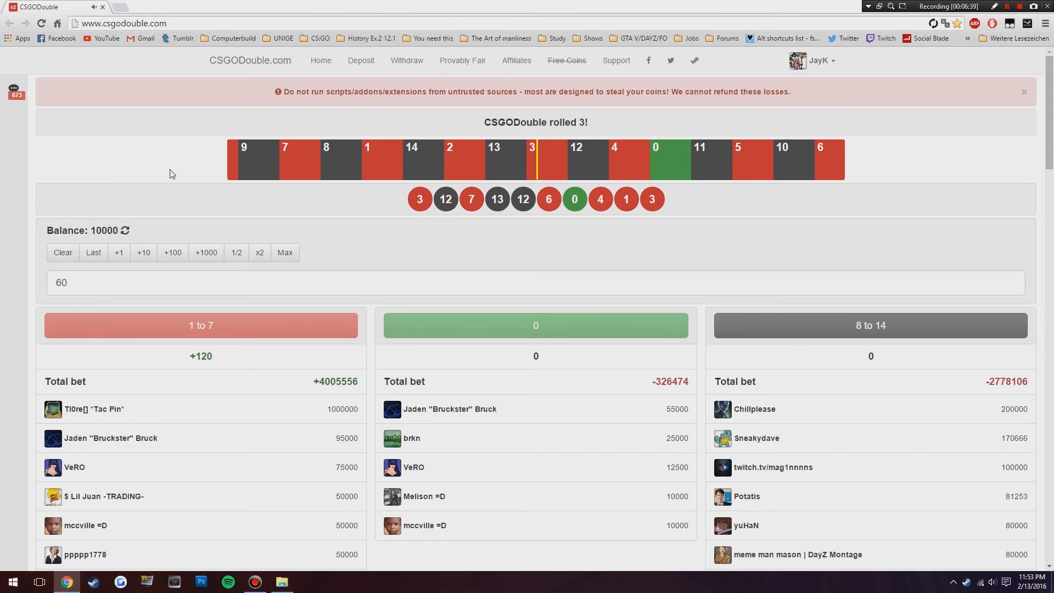
{"action": "mouse_move", "coordinate": [361, 61]}
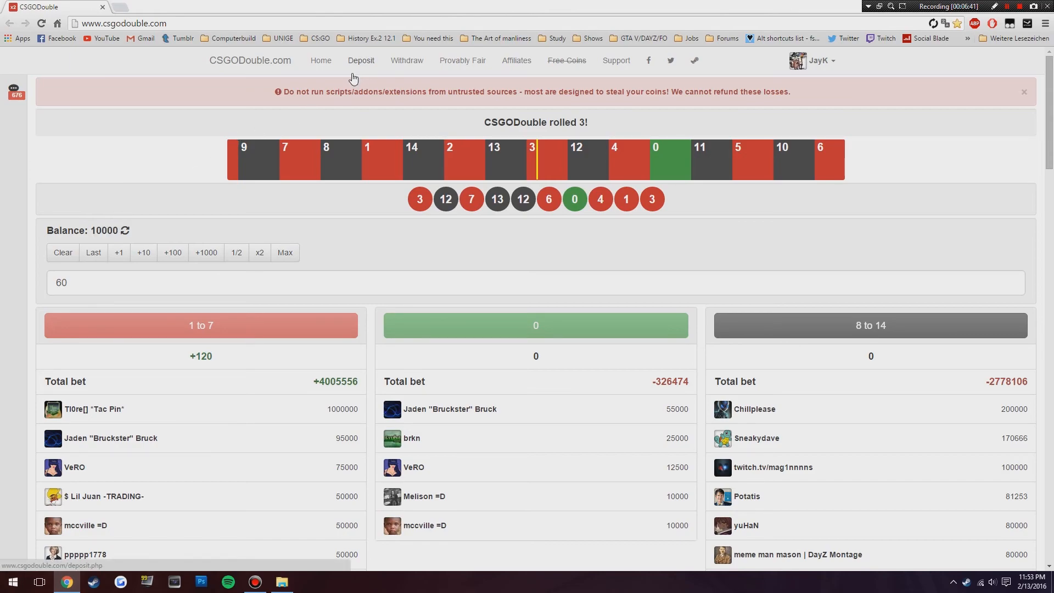